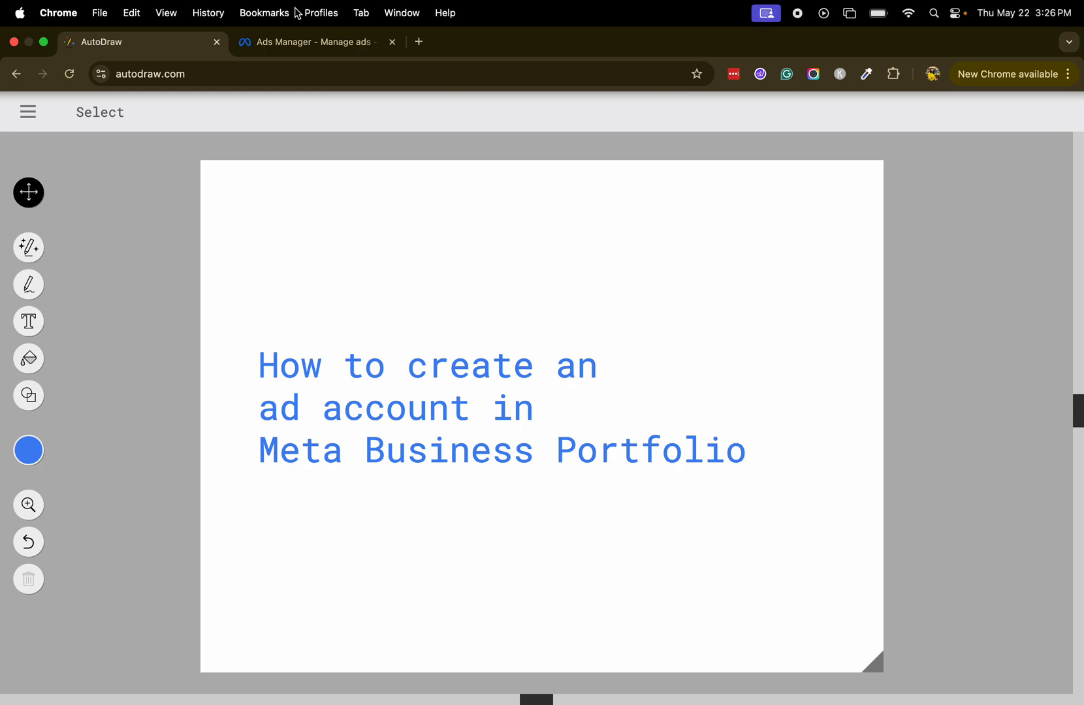
# Dismiss the Opportunity score popup and go to bodhilifeindia's Business settings People list.
pyautogui.click(308, 41)
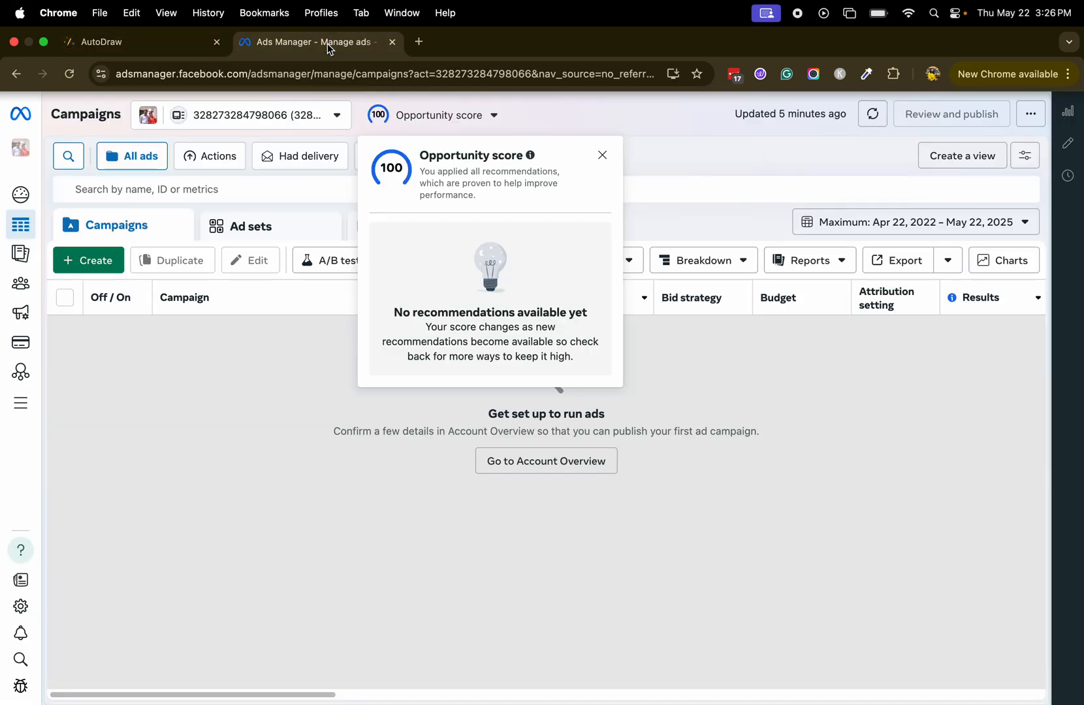
pyautogui.click(601, 156)
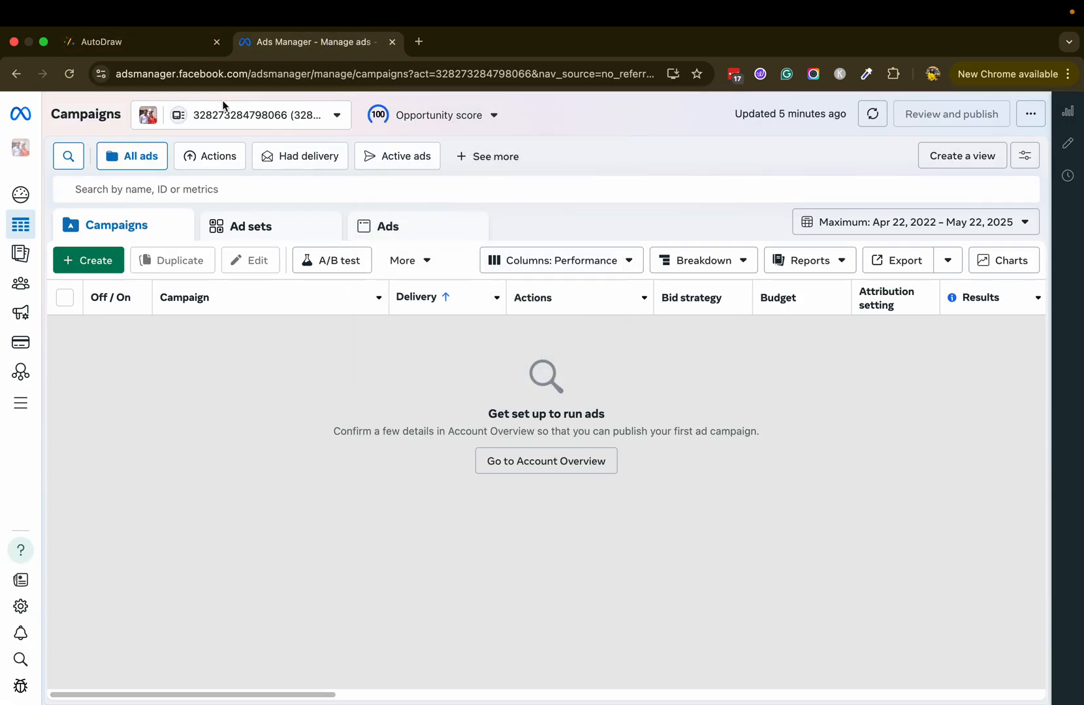
pyautogui.click(256, 115)
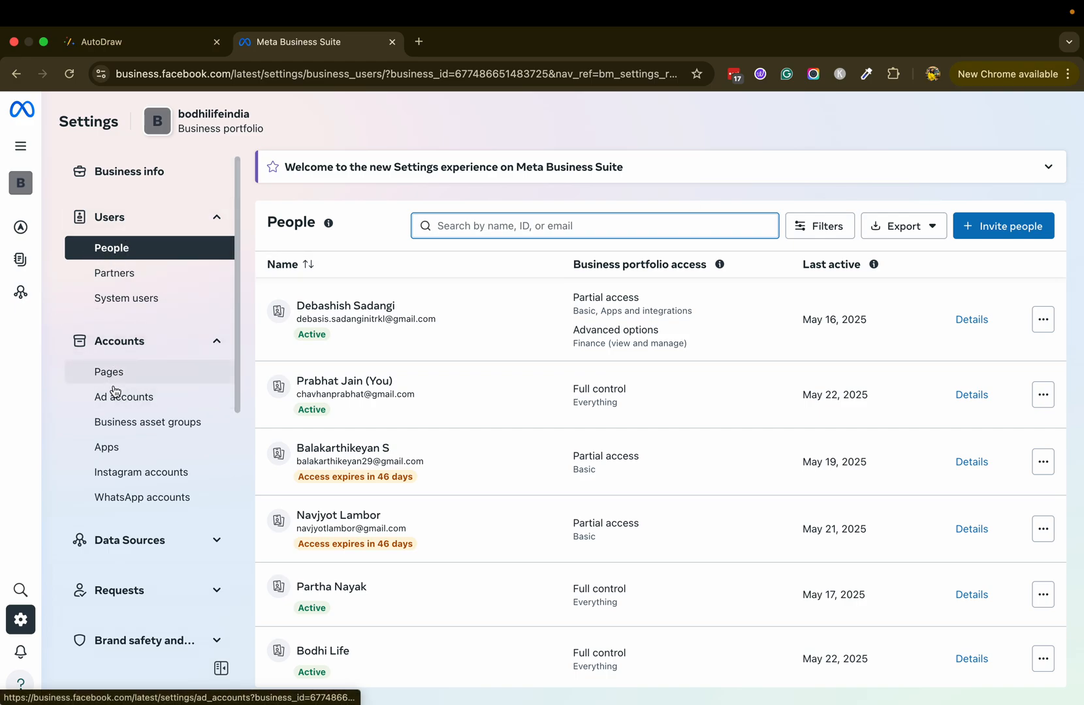
# From Ad accounts, start adding a brand-new ad account to the portfolio.
pyautogui.click(124, 395)
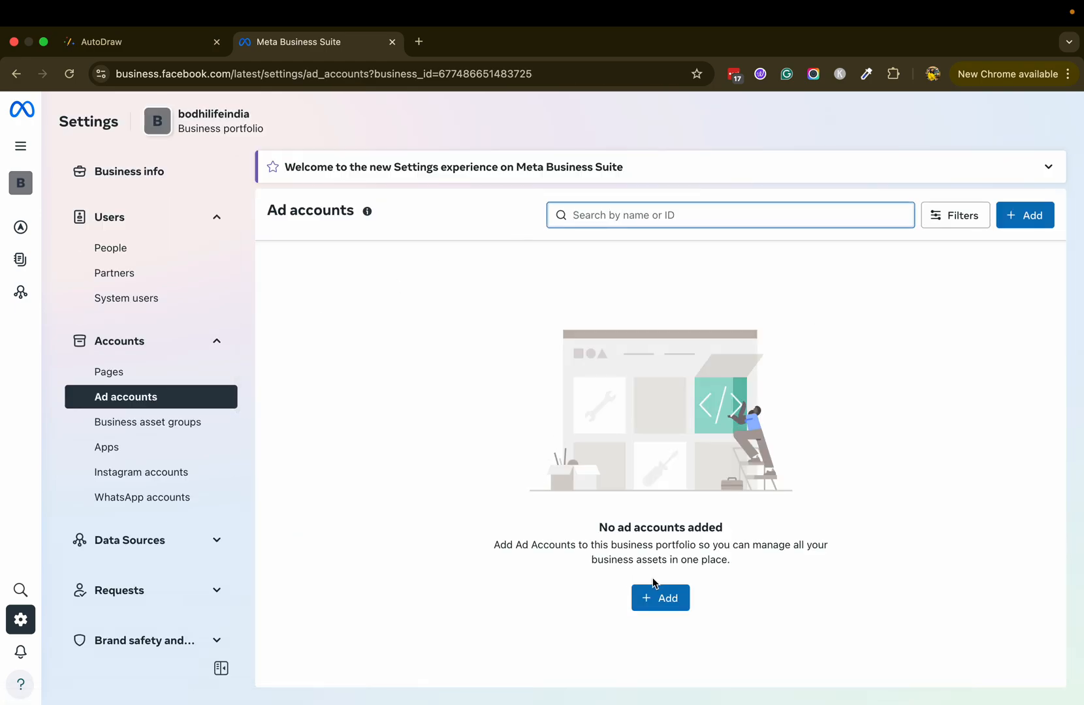
pyautogui.click(660, 597)
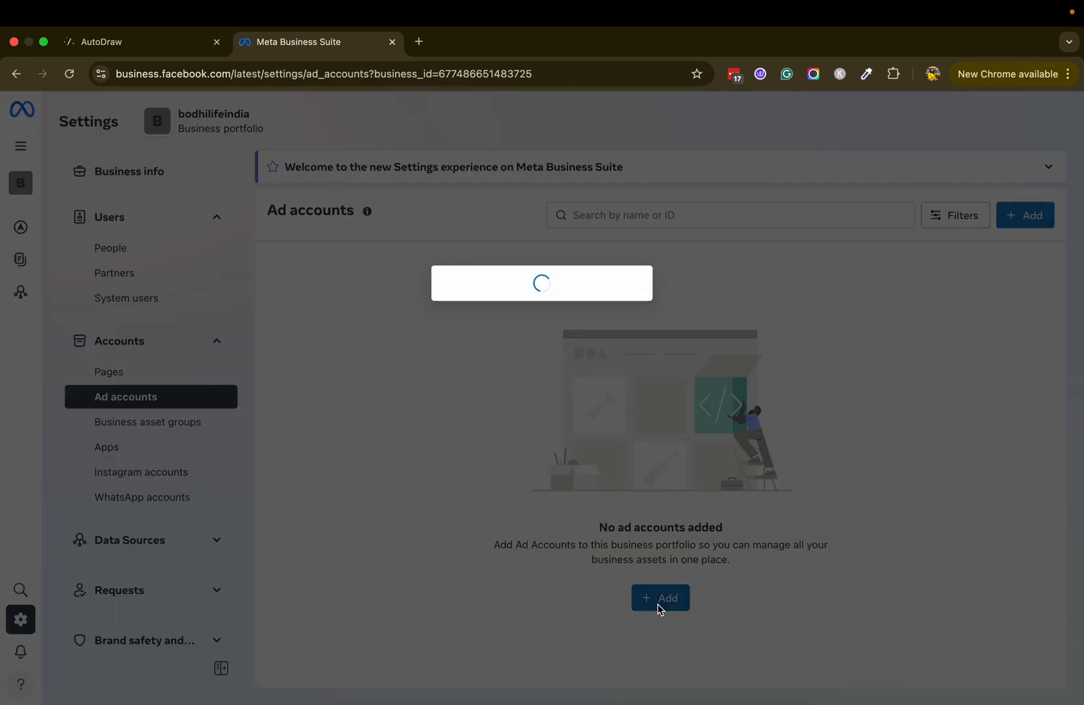
pyautogui.click(658, 598)
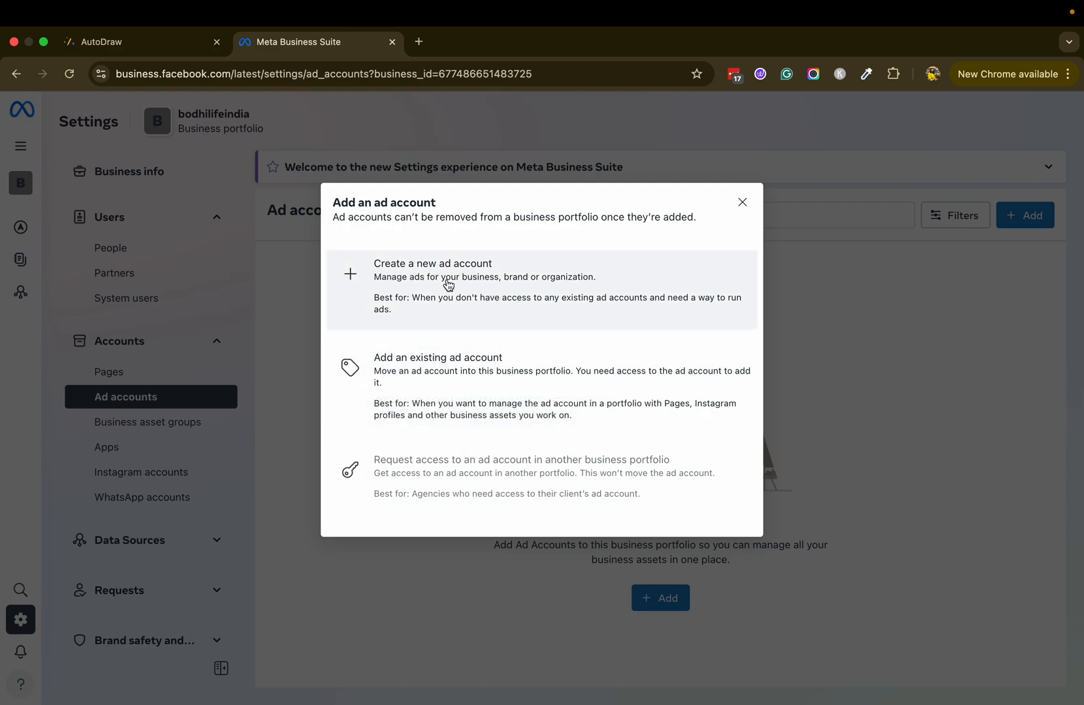
pyautogui.moveTo(499, 301)
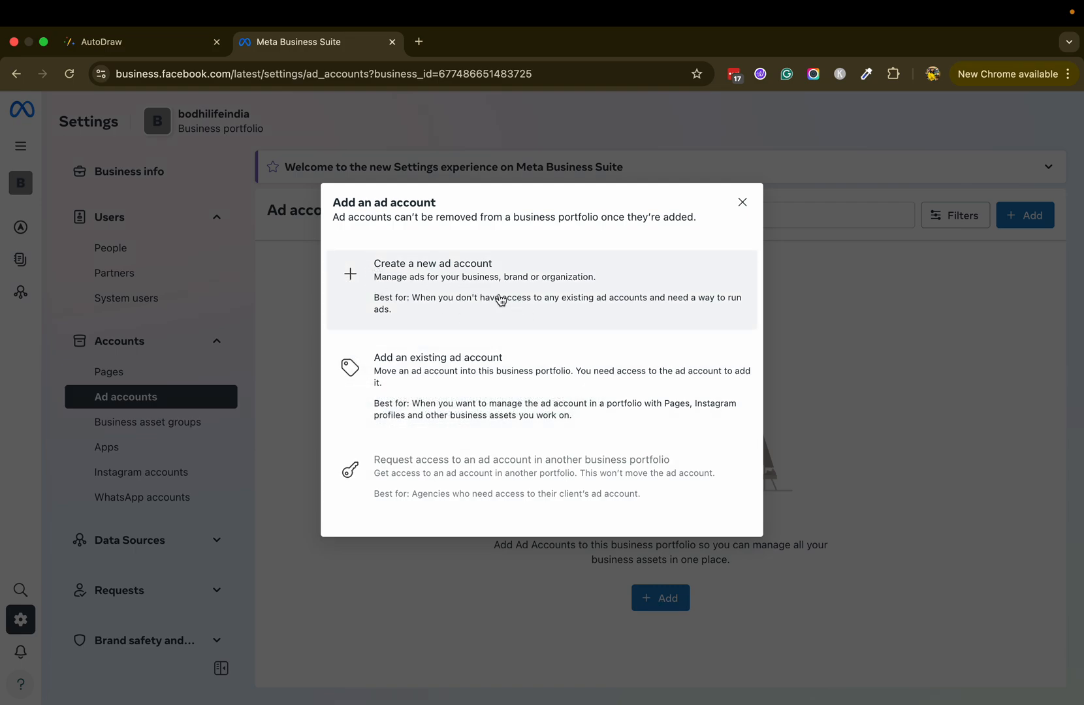
pyautogui.moveTo(464, 289)
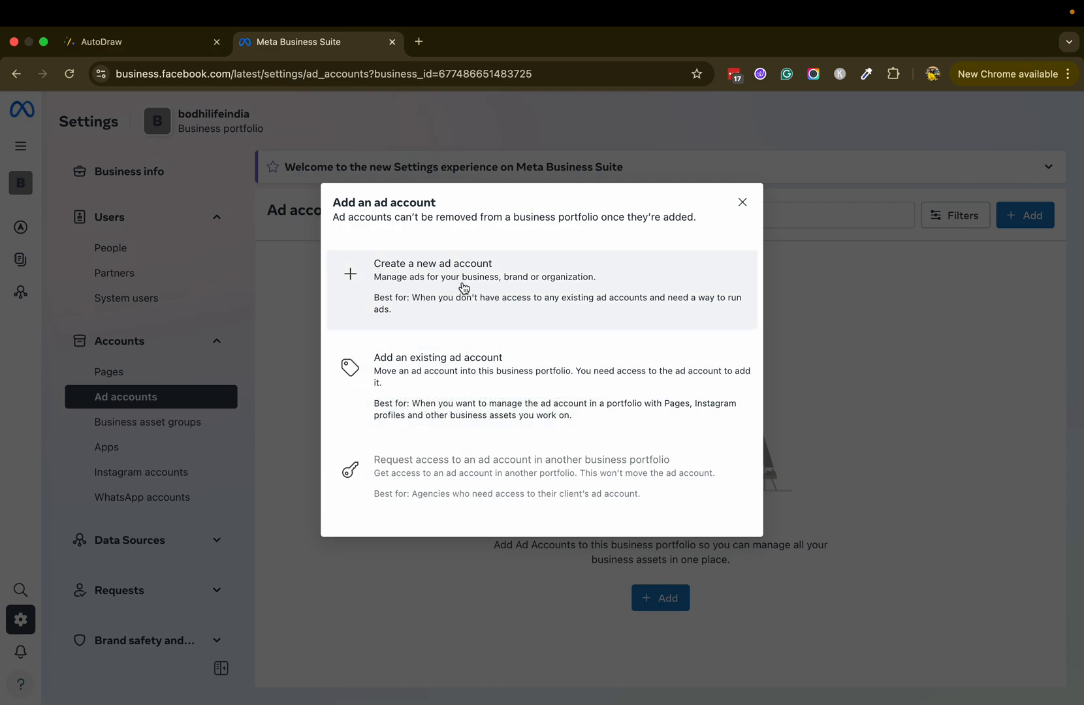
pyautogui.click(432, 286)
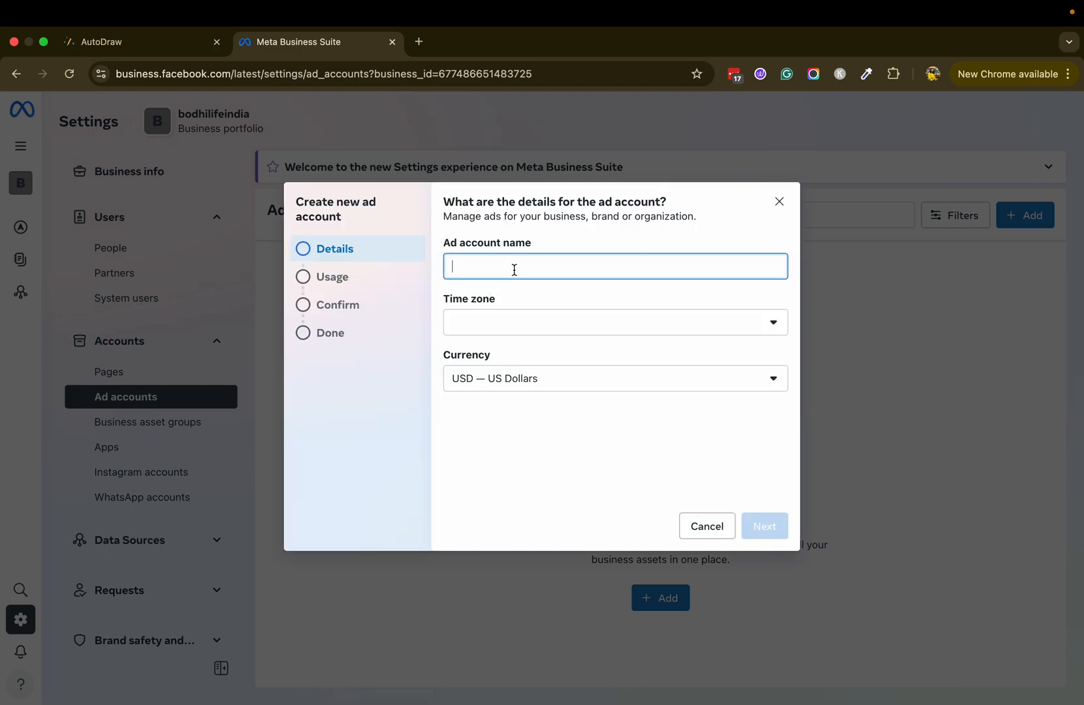
# Set account details: name Bodhi Life Ads, Asia/Kolkata time zone, Indian Rupee currency, and continue.
pyautogui.write('Bodhi Life')
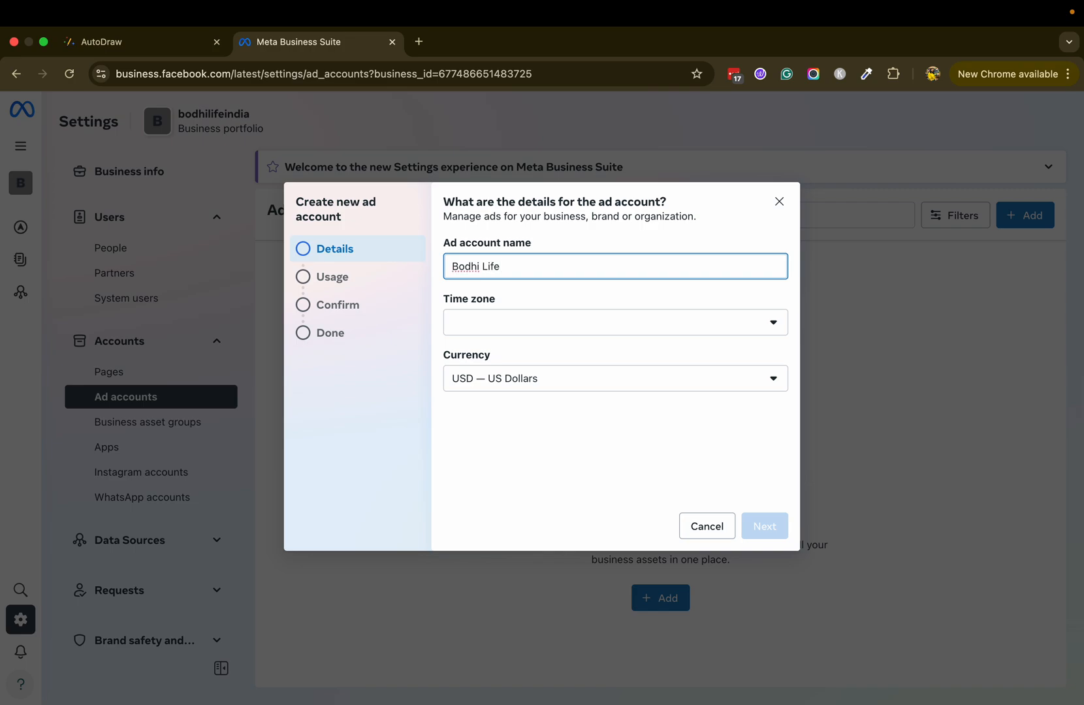
pyautogui.write('Ads')
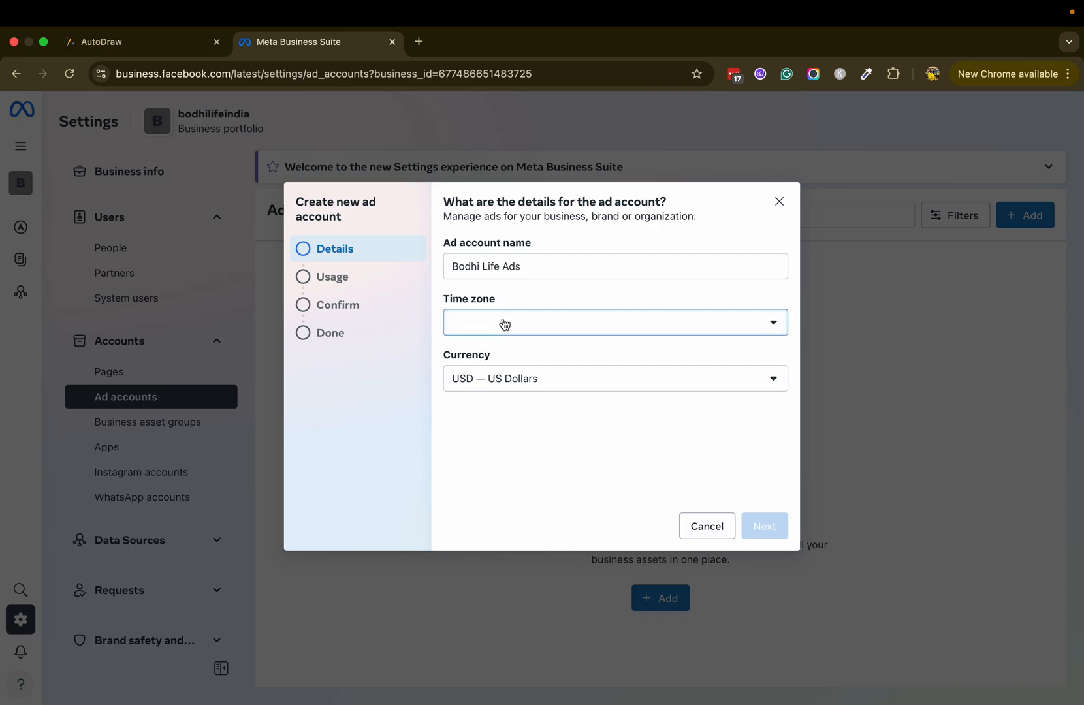
pyautogui.click(613, 323)
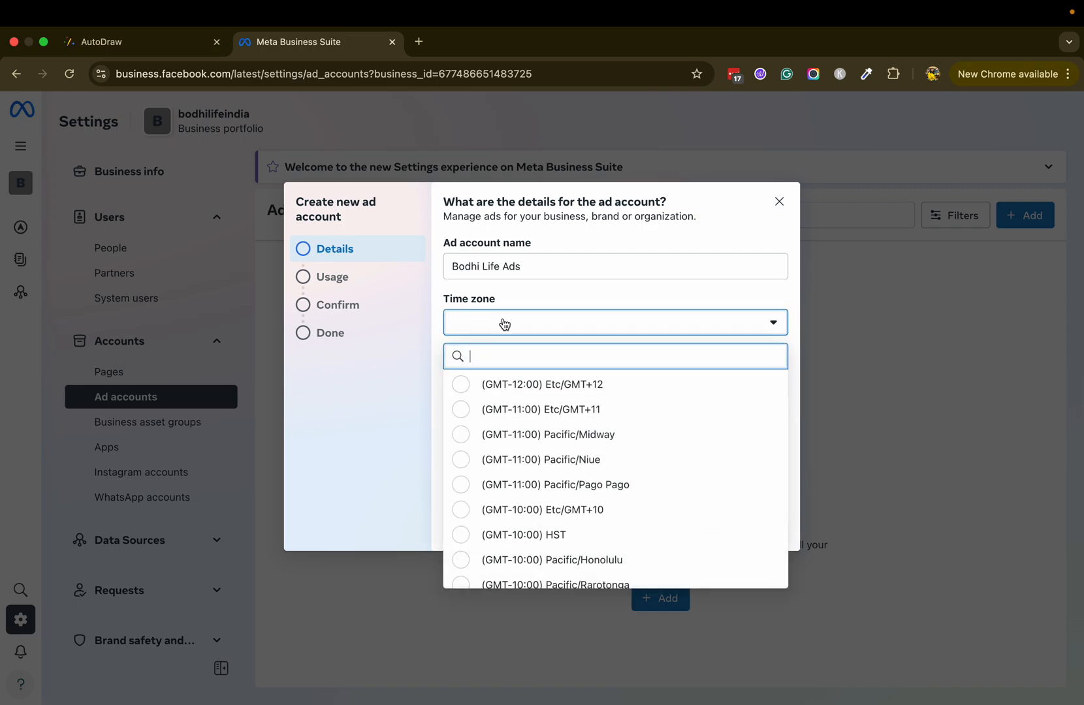
pyautogui.write('india')
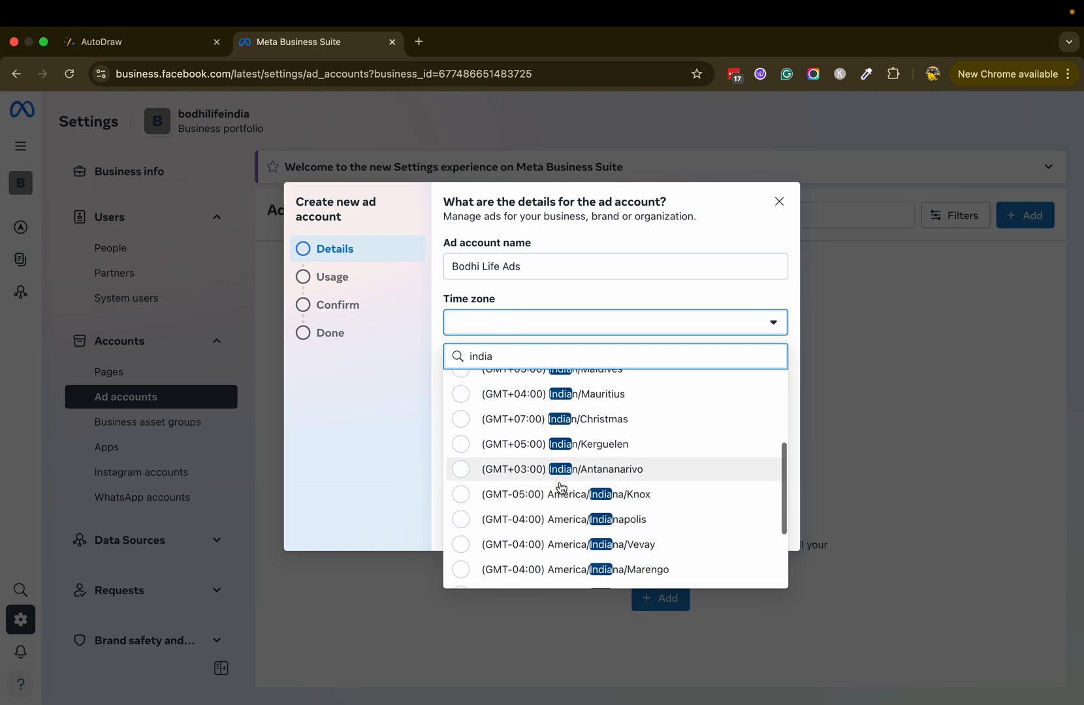
pyautogui.scroll(-3)
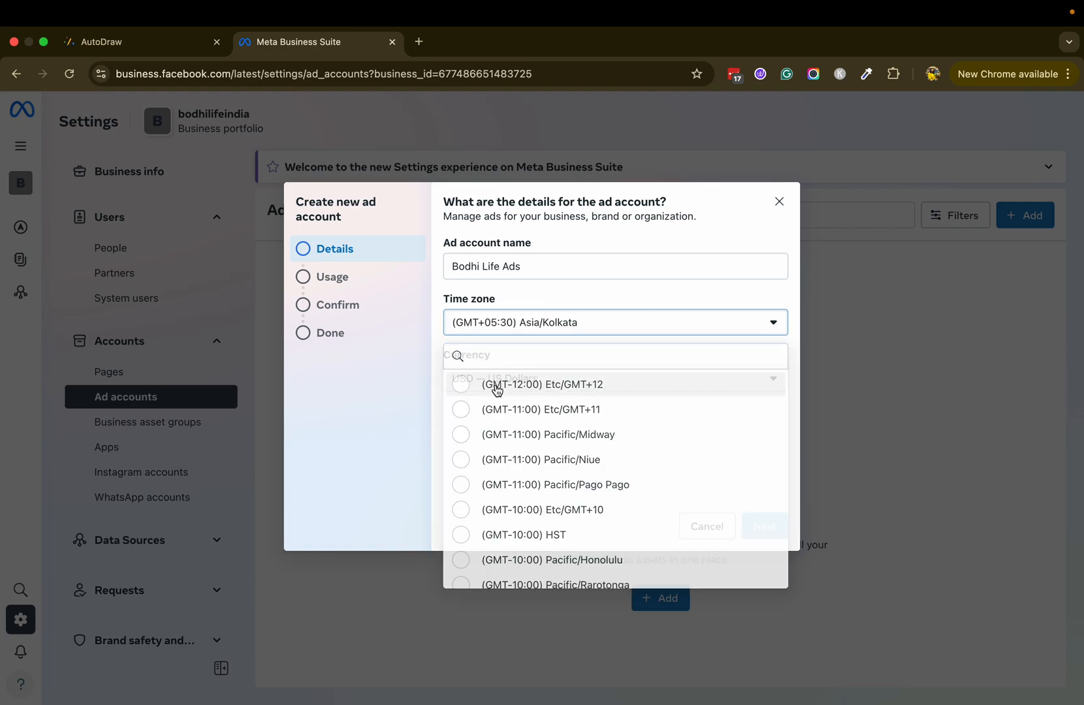
pyautogui.click(613, 378)
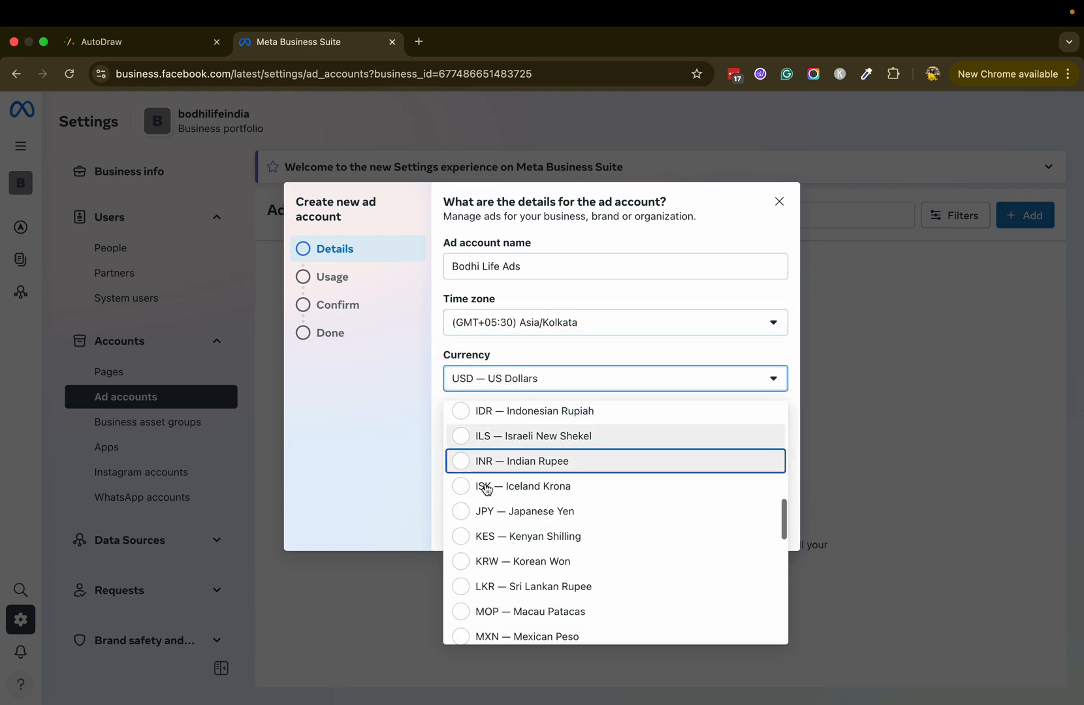
pyautogui.click(522, 461)
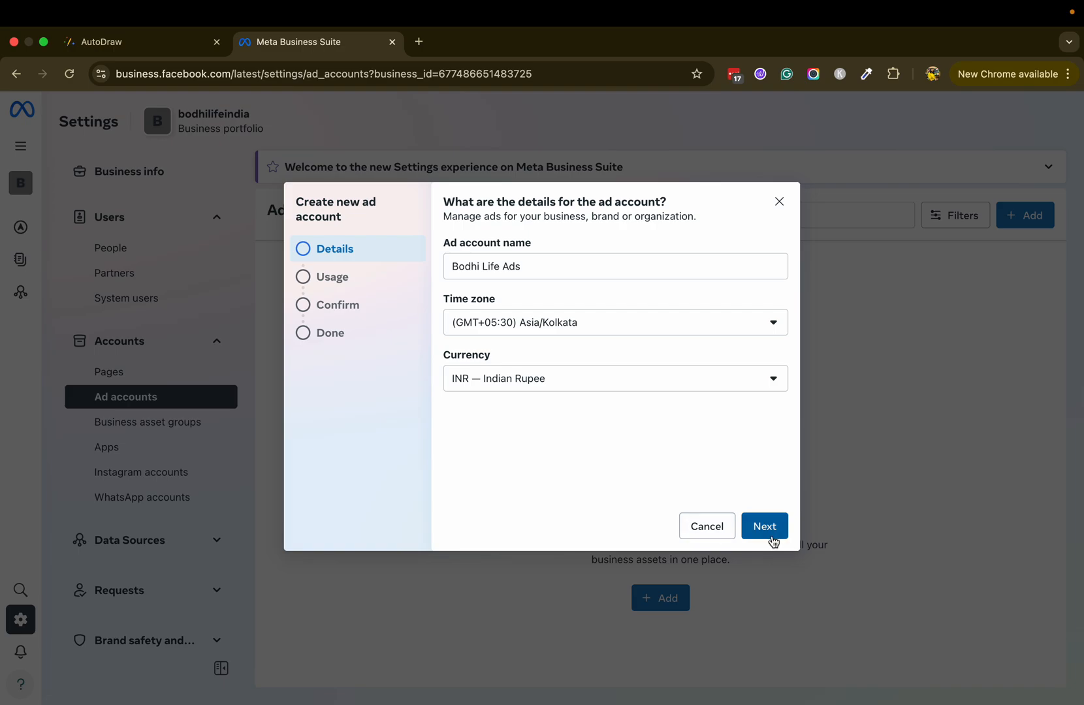
pyautogui.click(763, 526)
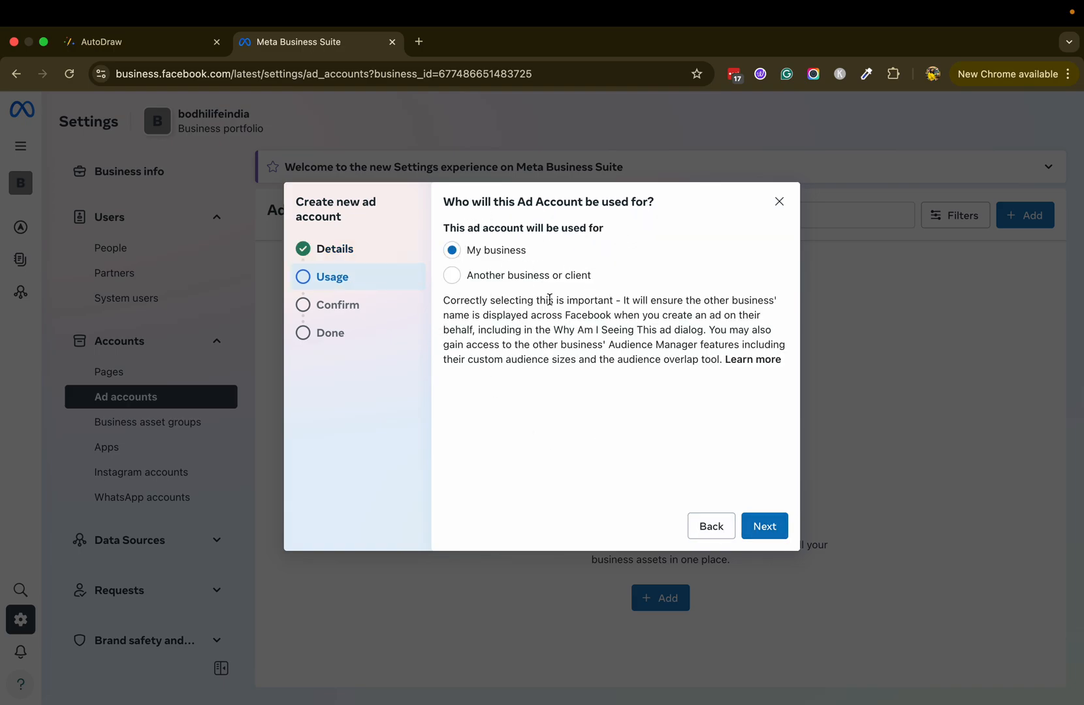
# Mark the account as for My business, accept the terms and create Bodhi Life Ads.
pyautogui.click(764, 525)
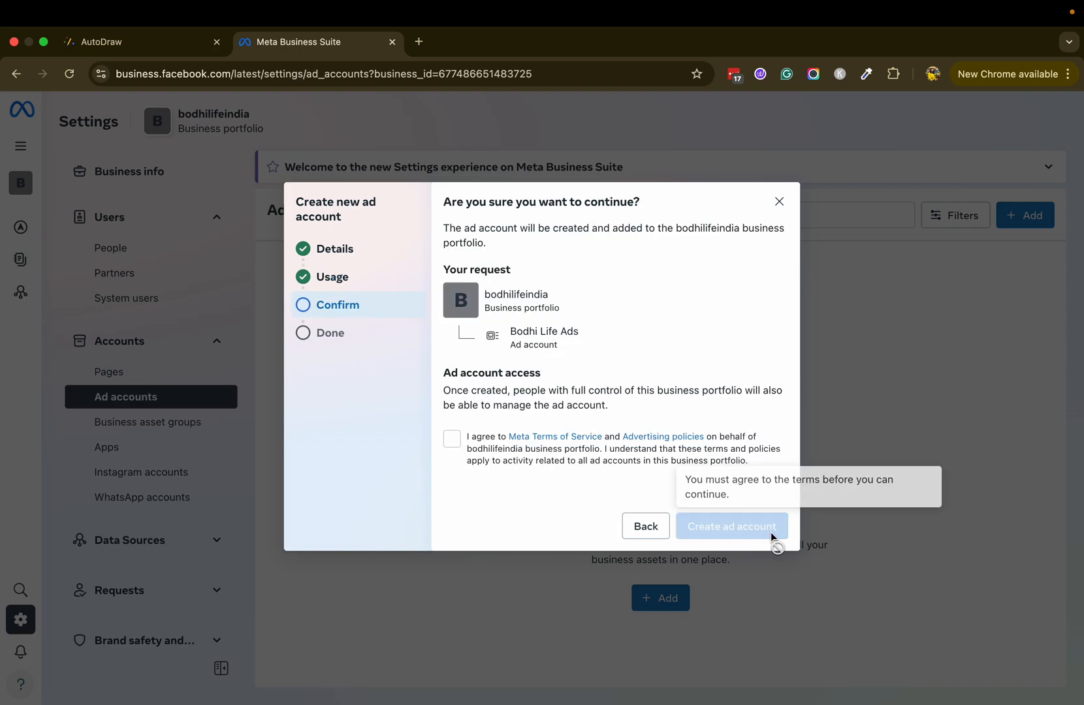
pyautogui.click(452, 439)
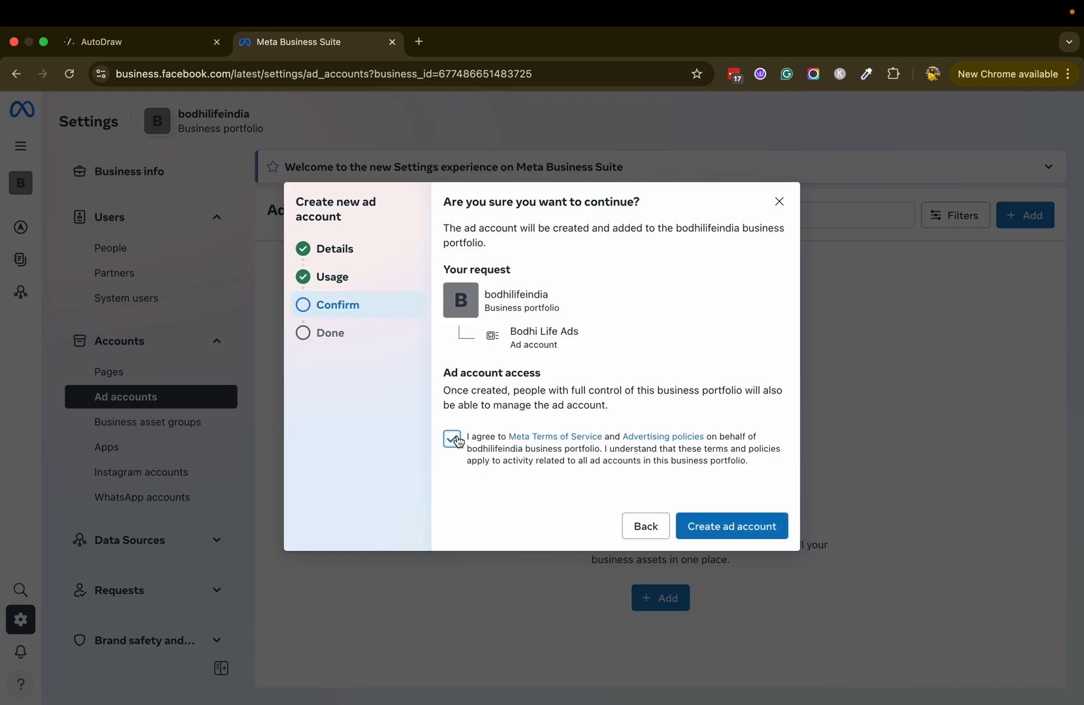
pyautogui.click(732, 525)
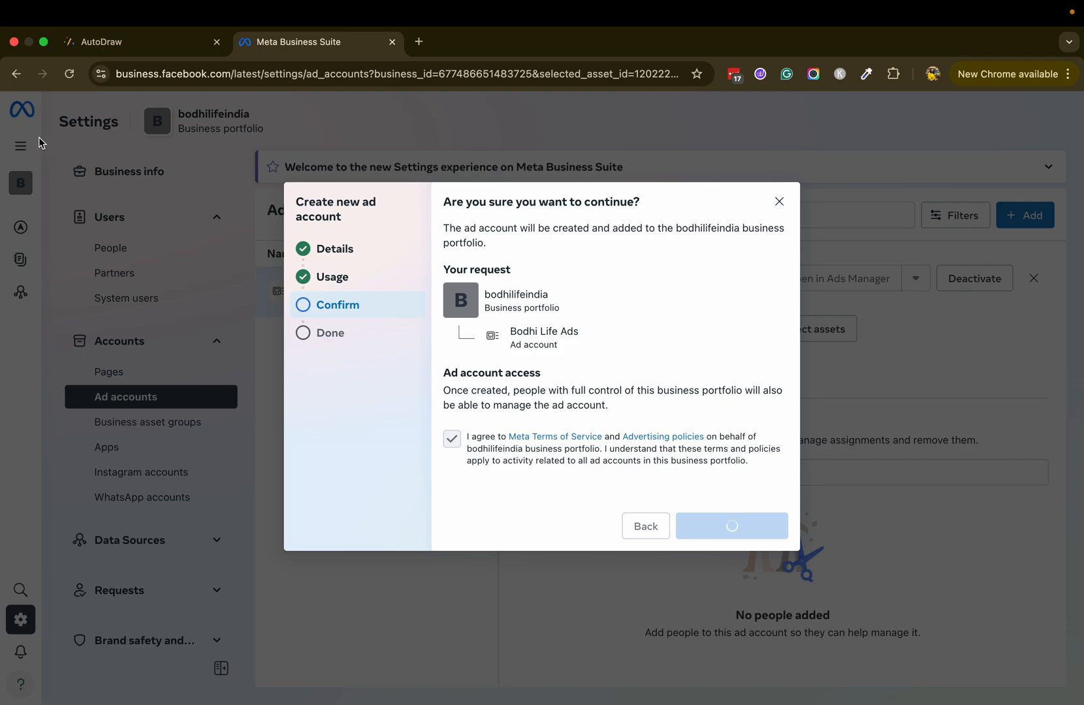
pyautogui.click(732, 525)
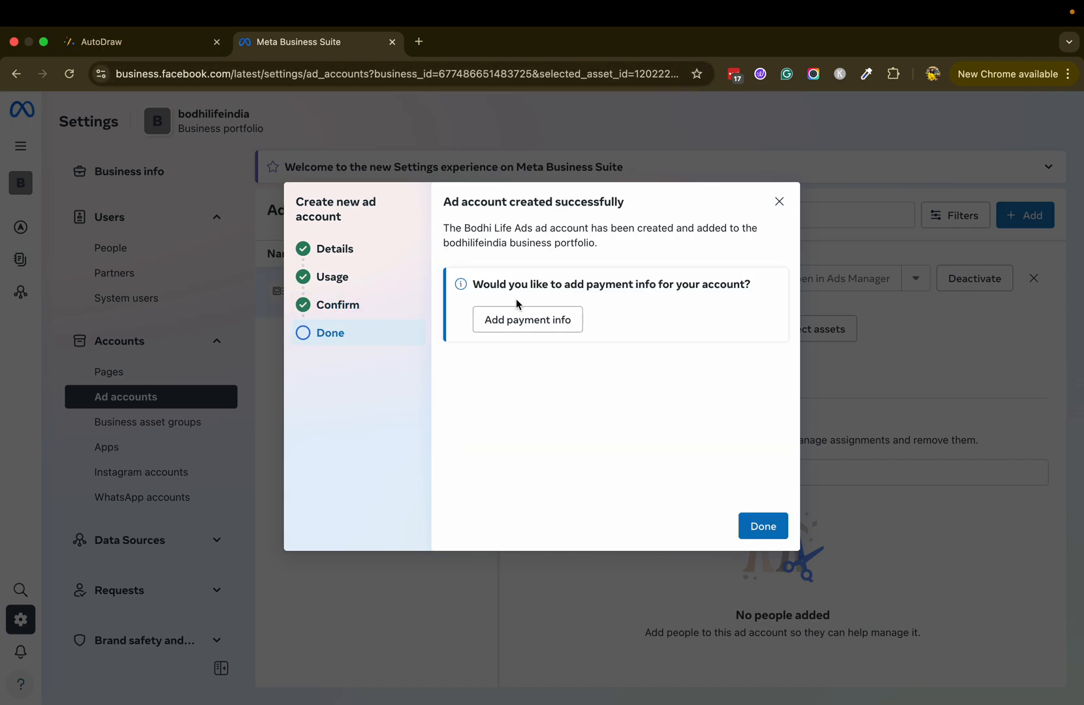
pyautogui.moveTo(526, 320)
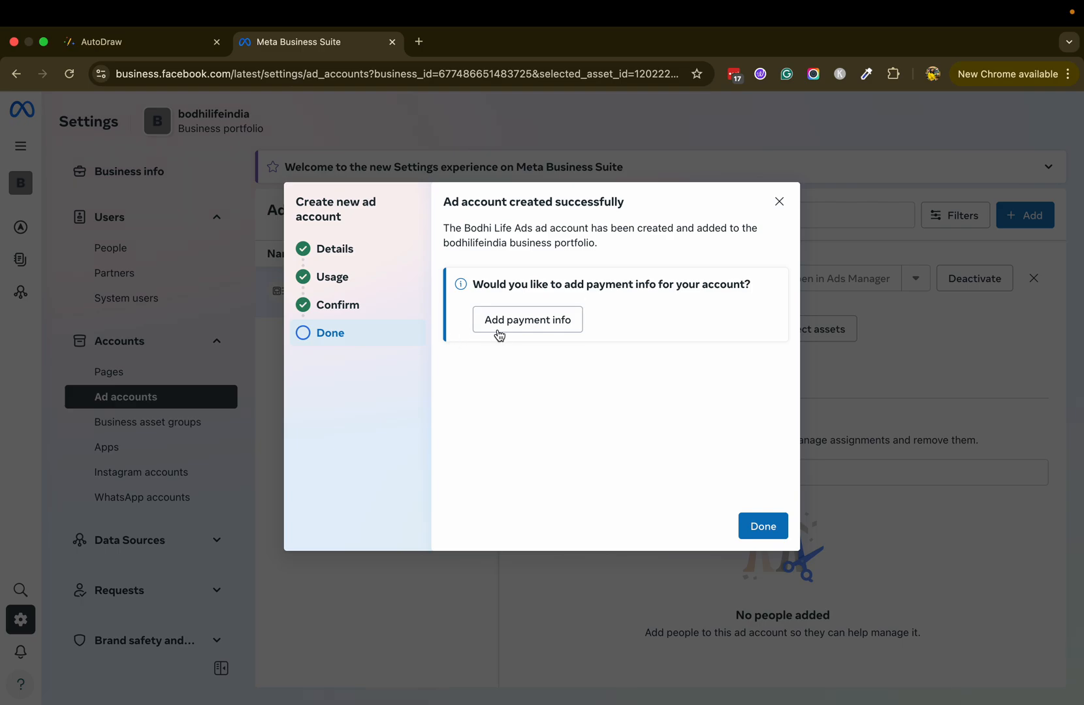
pyautogui.moveTo(763, 526)
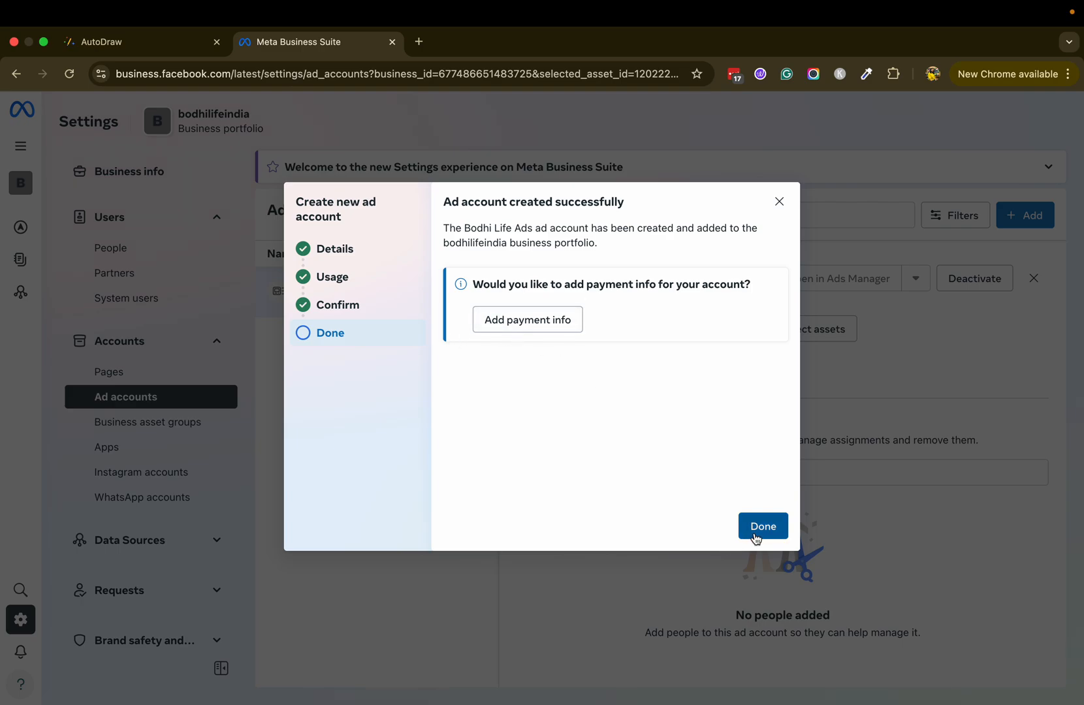
# Skip payment info and close the success dialog with Done.
pyautogui.click(761, 526)
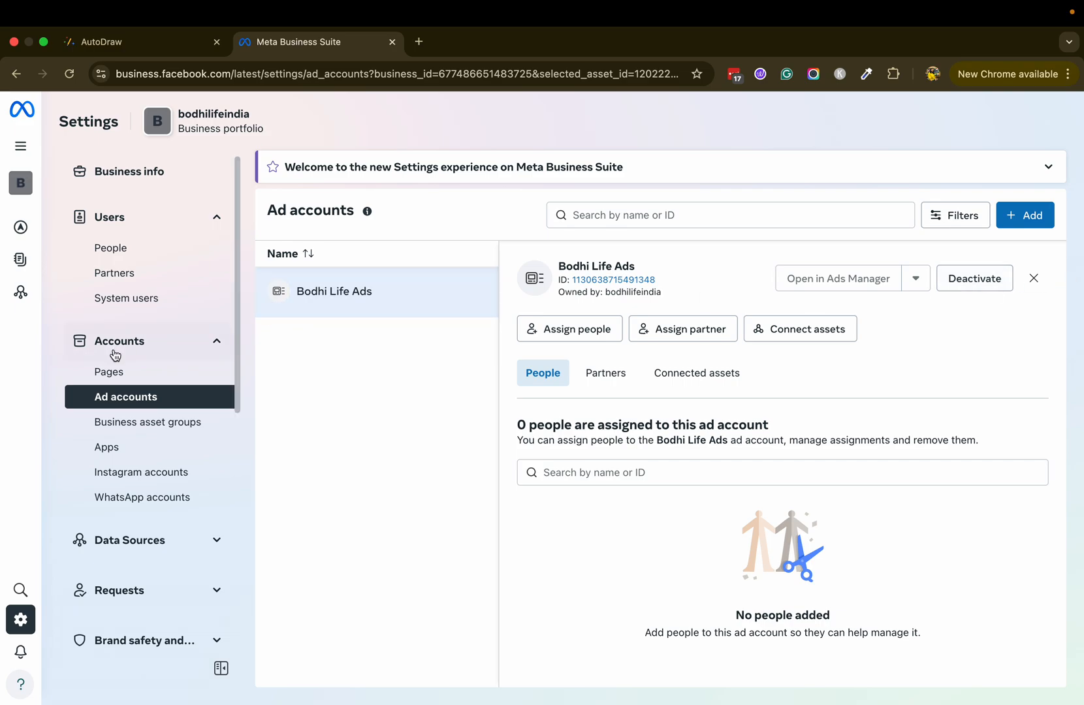
# Close and reopen the Bodhi Life Ads details panel in the ad accounts list.
pyautogui.click(1032, 278)
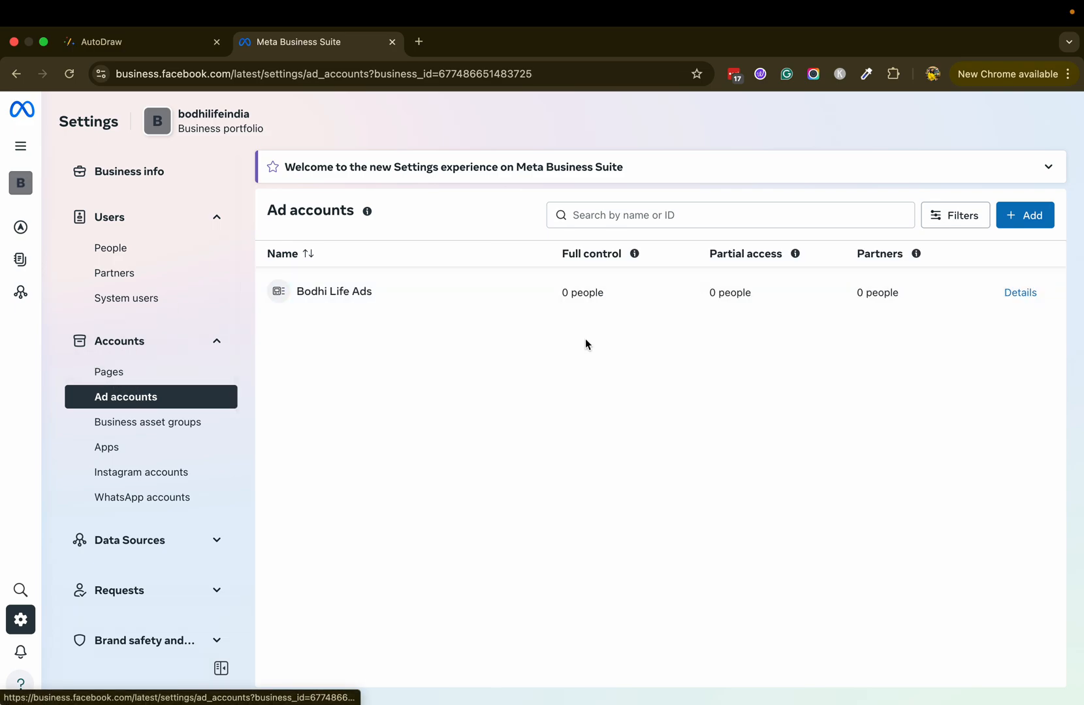
pyautogui.click(334, 291)
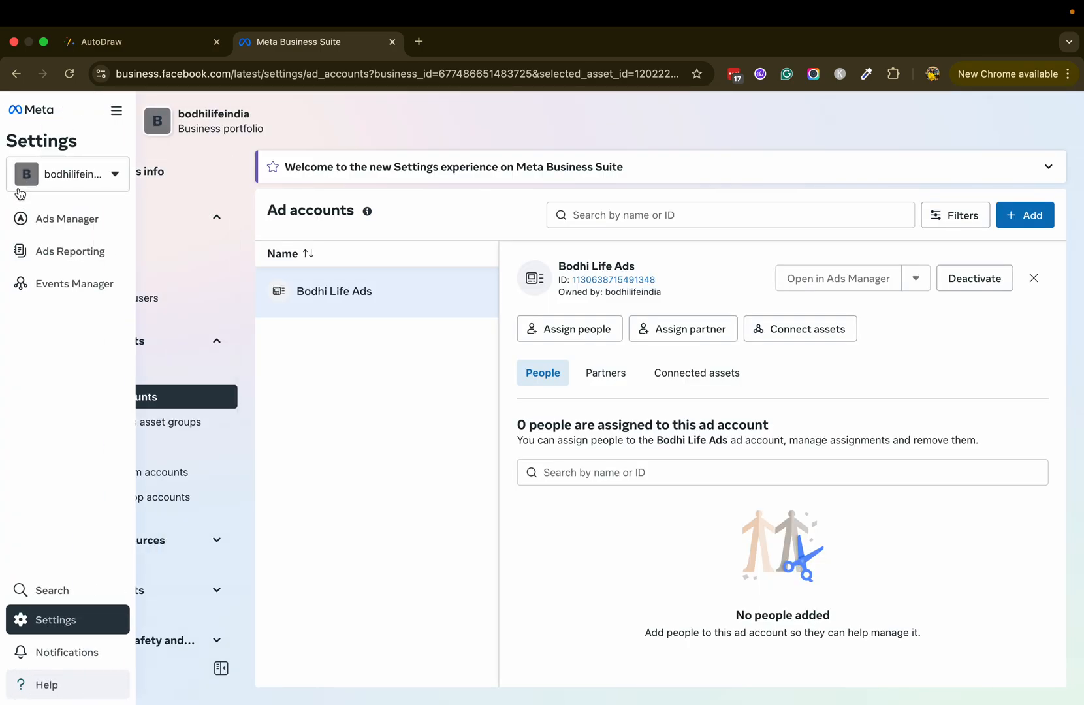
# Launch Ads Manager for bodhilifeindia from the navigation menu in a new tab.
pyautogui.click(837, 278)
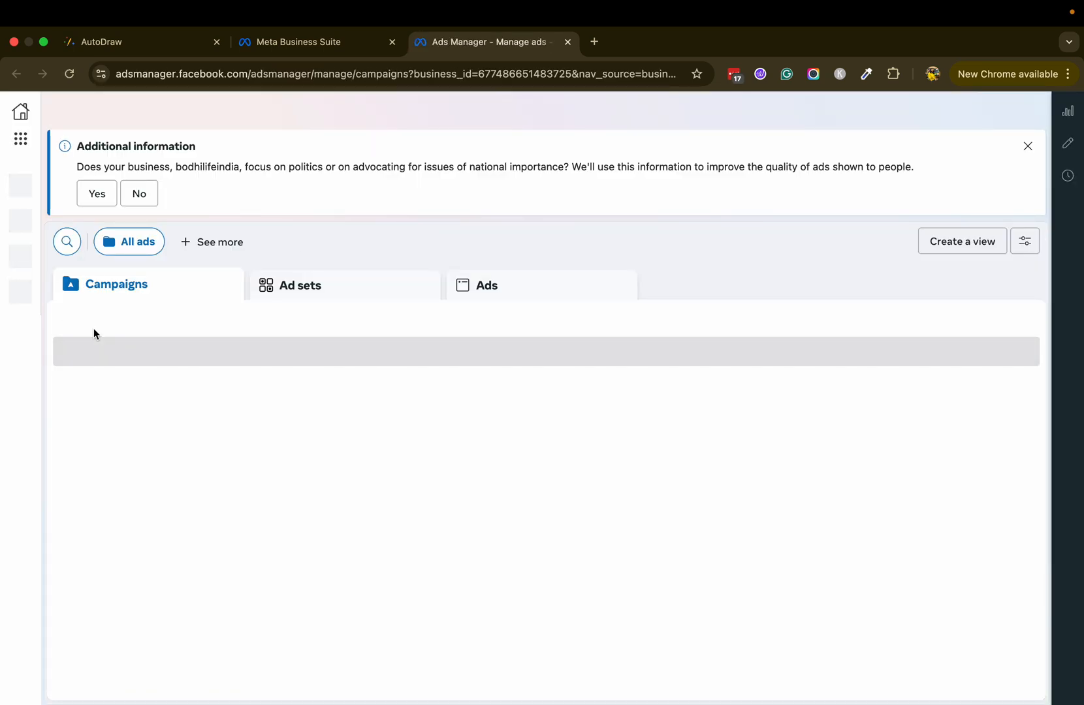